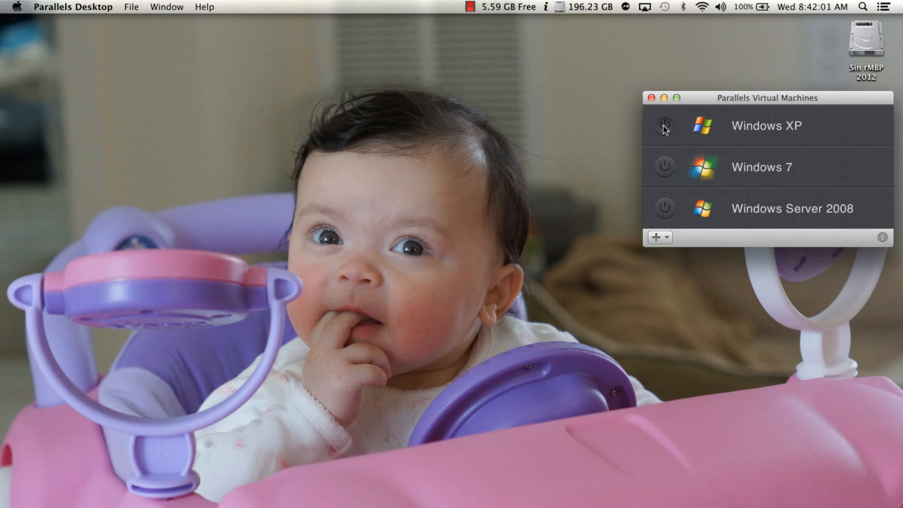
# Power on the Windows XP virtual machine from the Virtual Machines list.
pyautogui.click(664, 126)
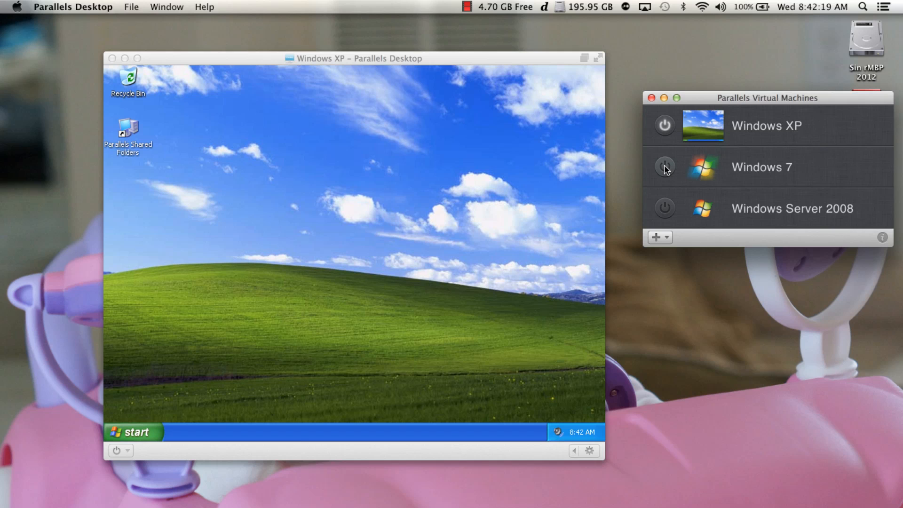
# Power on the Windows 7 virtual machine from the Virtual Machines list.
pyautogui.click(664, 167)
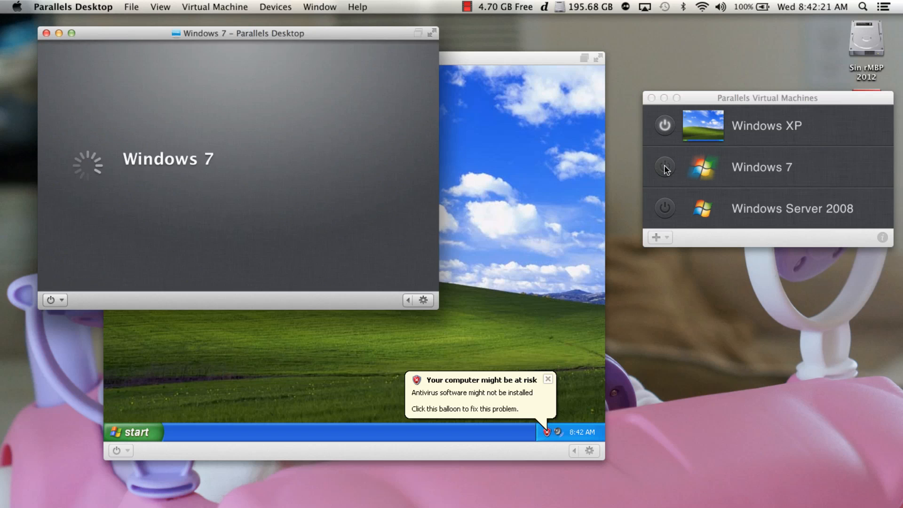
pyautogui.click(664, 167)
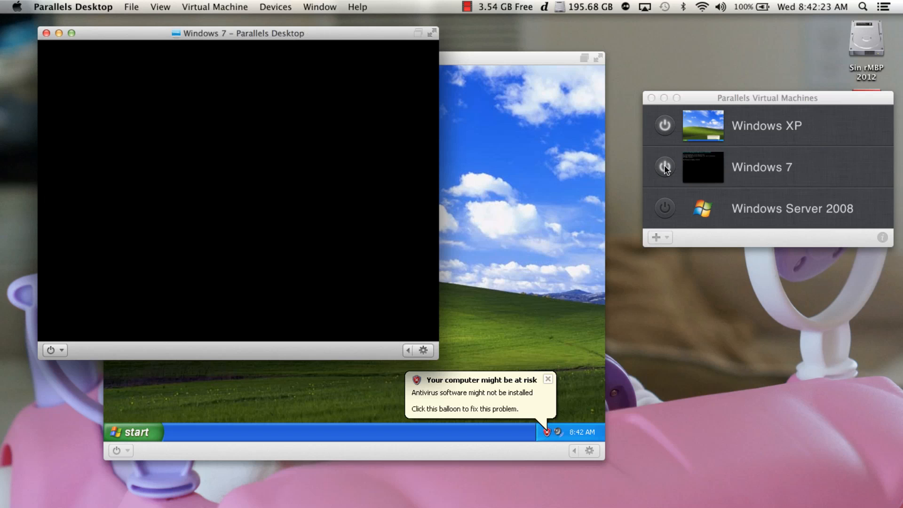
pyautogui.click(664, 167)
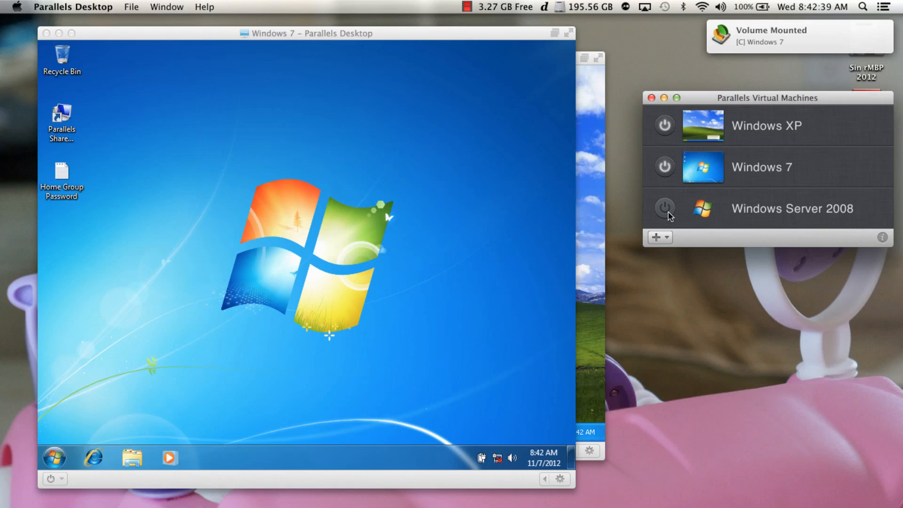
# Power on the Windows Server 2008 virtual machine from the Virtual Machines list.
pyautogui.click(664, 207)
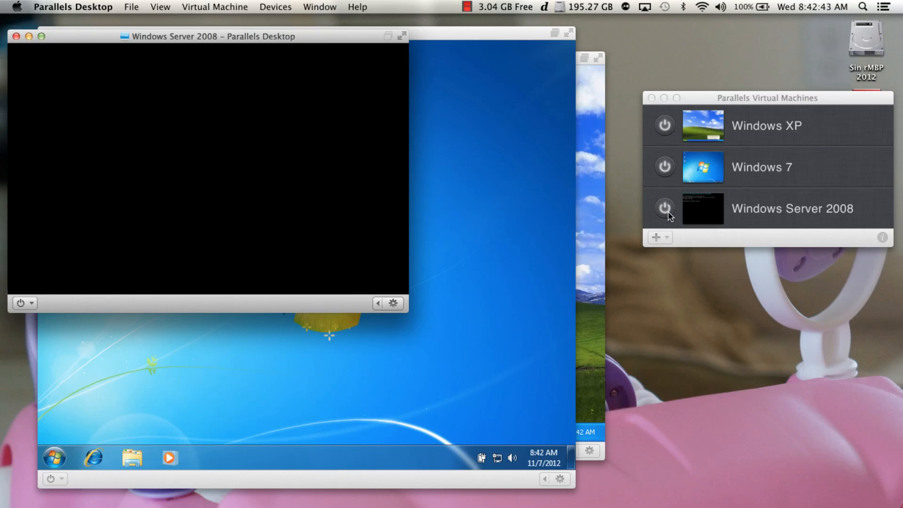
pyautogui.click(664, 208)
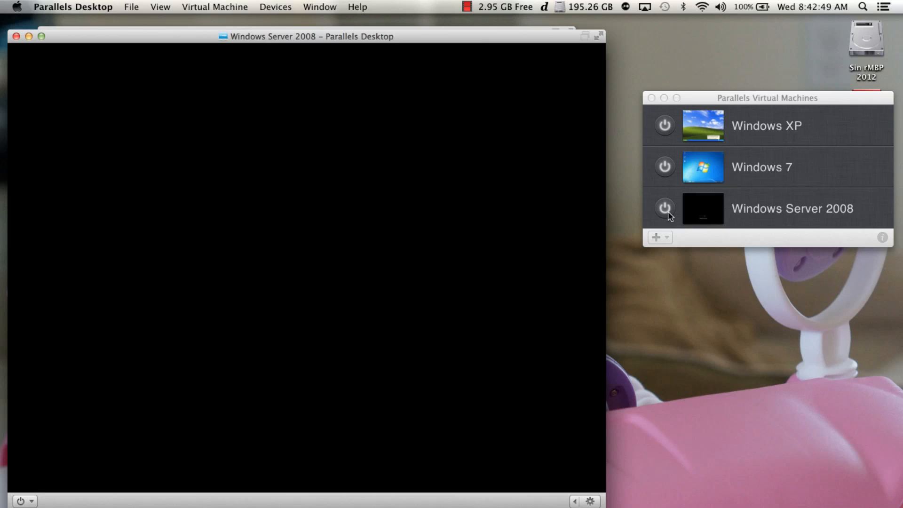
pyautogui.click(664, 207)
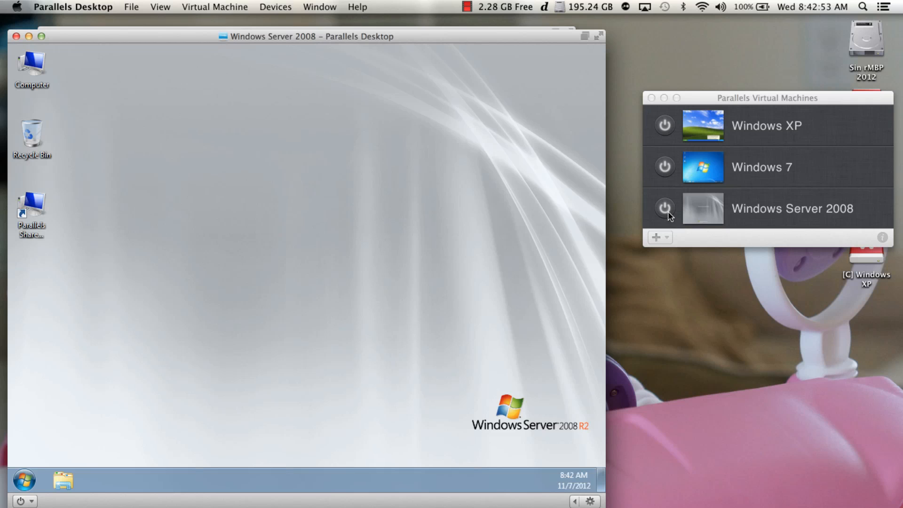
pyautogui.click(664, 208)
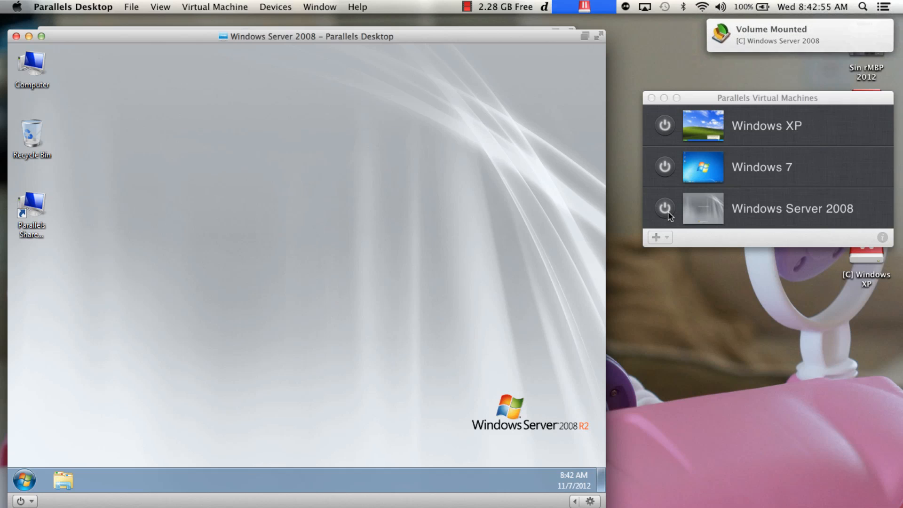
pyautogui.click(663, 208)
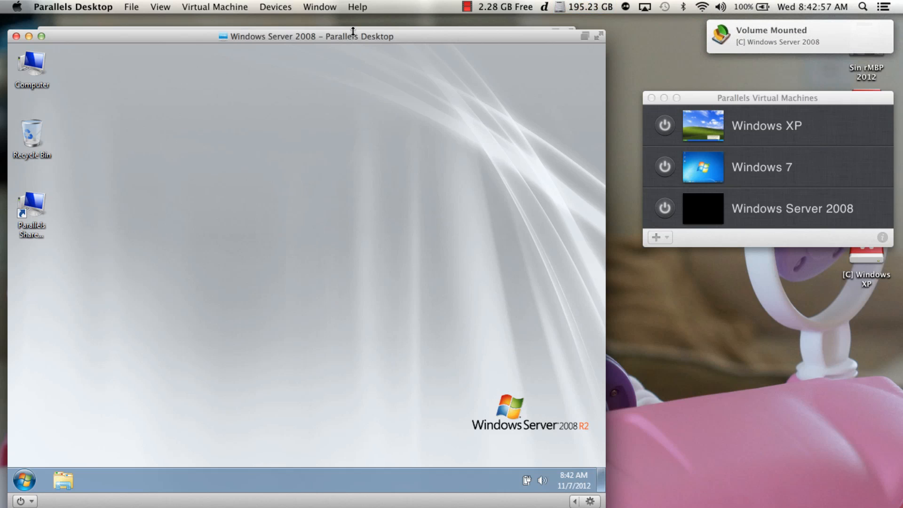